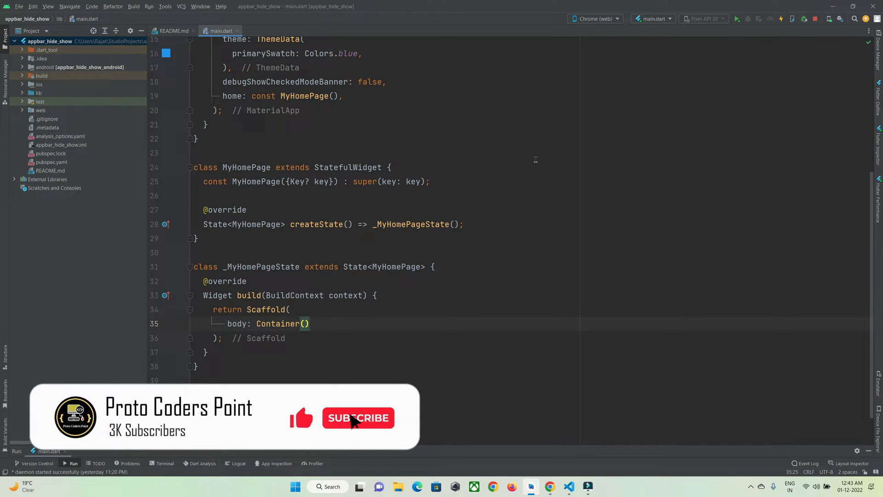
Step: Replace the Scaffold body's Container with a NestedScrollView widget
left_click(359, 417)
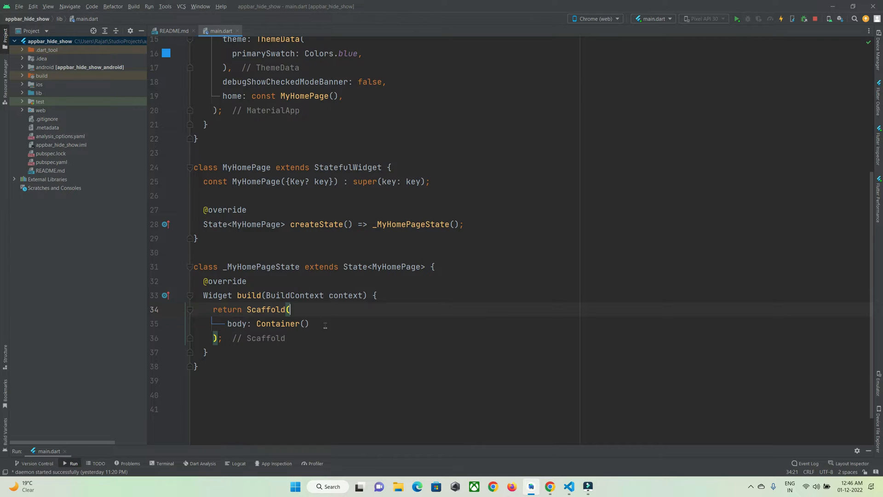
double_click(277, 324)
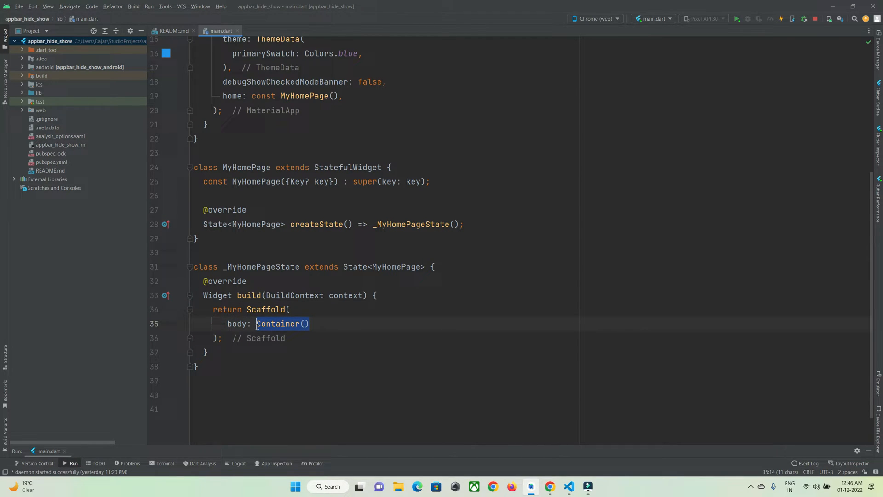
type("NestedScrollView")
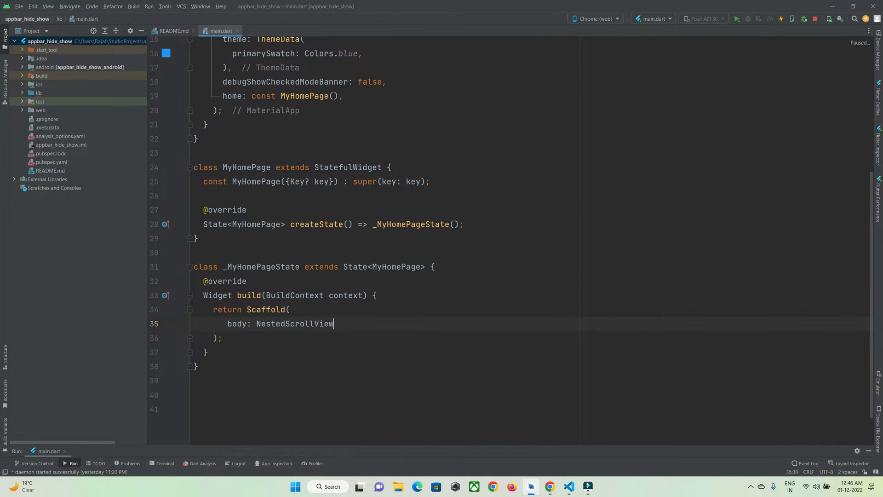
type("()")
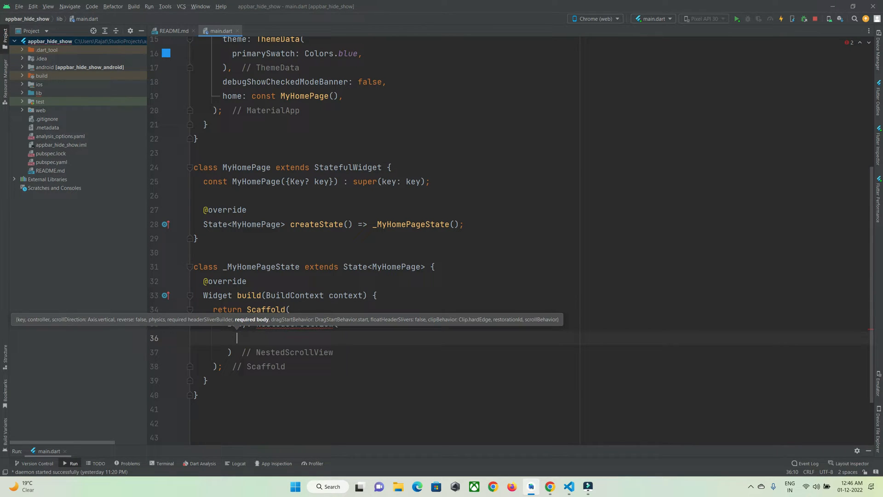
Step: Add a headerSliverBuilder taking (BuildContext context, bool isScrolled) with an empty body
type("headerSliverBuilder: ,")
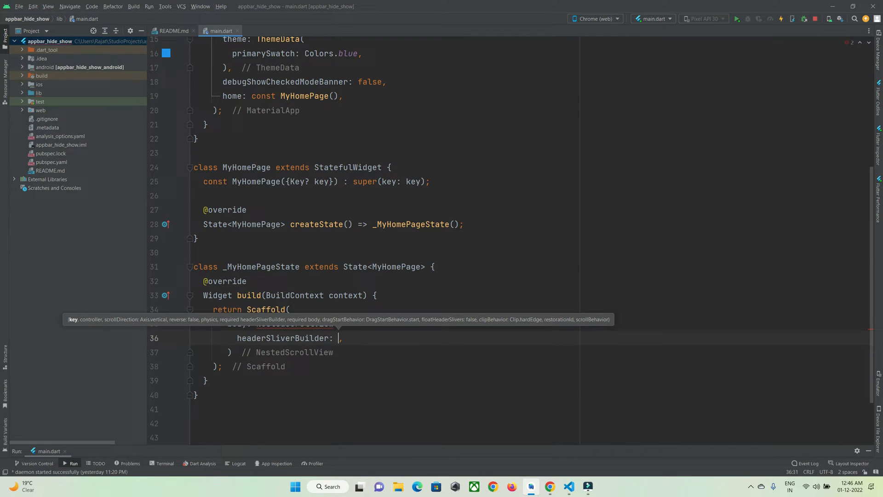
type("()")
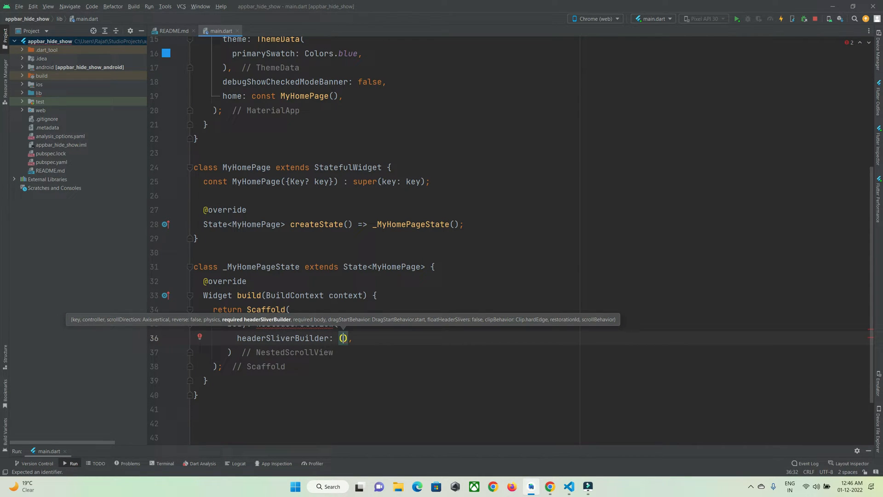
type("BuildContext context")
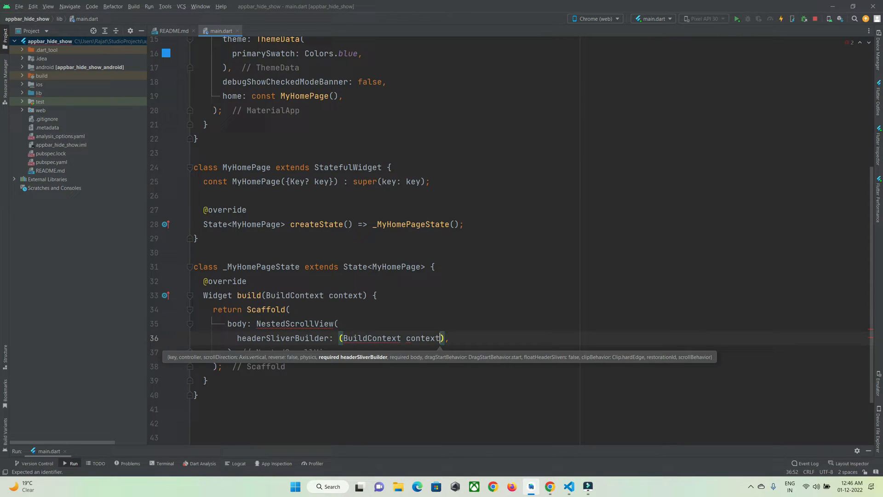
type(", bool isScrolled){")
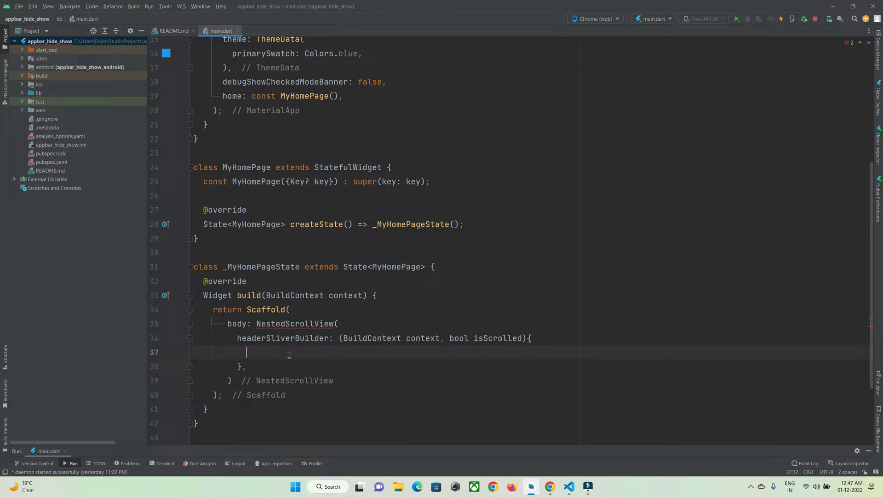
Step: Return a list holding SliverAppBar(title: Text('AppBar')) from the header builder, body left null
type("return[")
type("SliverAppBar(")
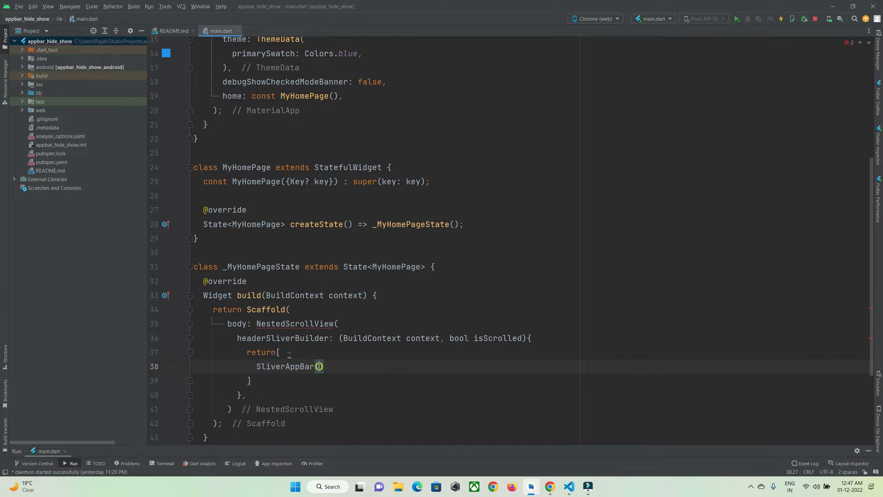
type("title: Text(),")
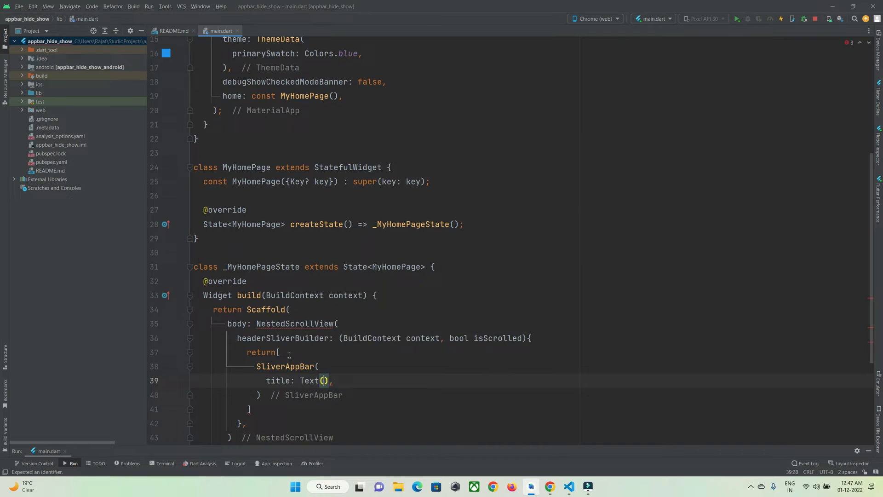
type("'A")
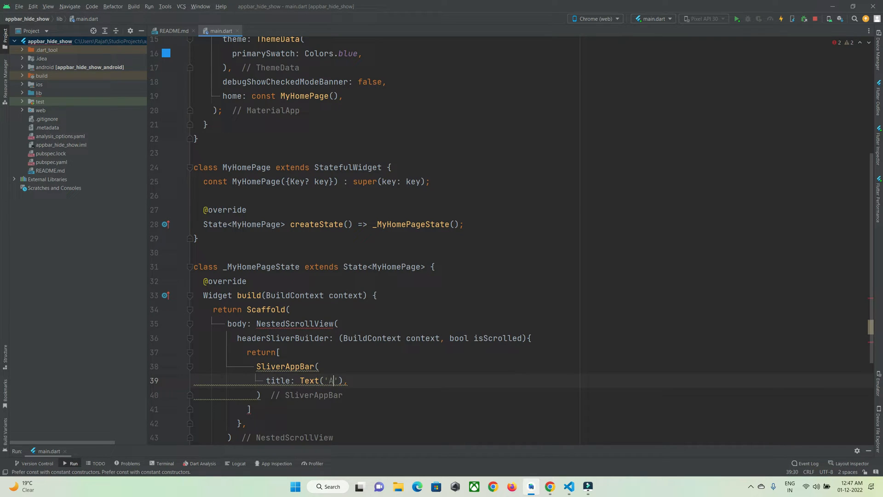
type("ppBar")
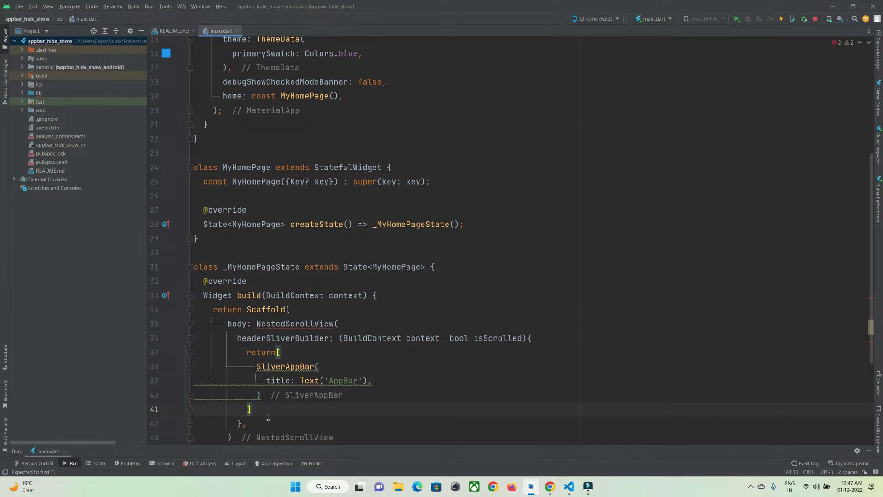
type(";")
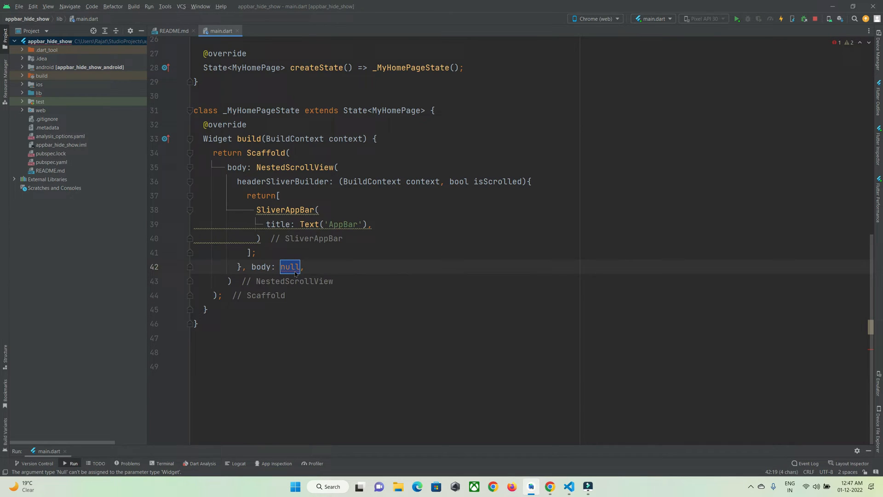
mouse_move(294, 271)
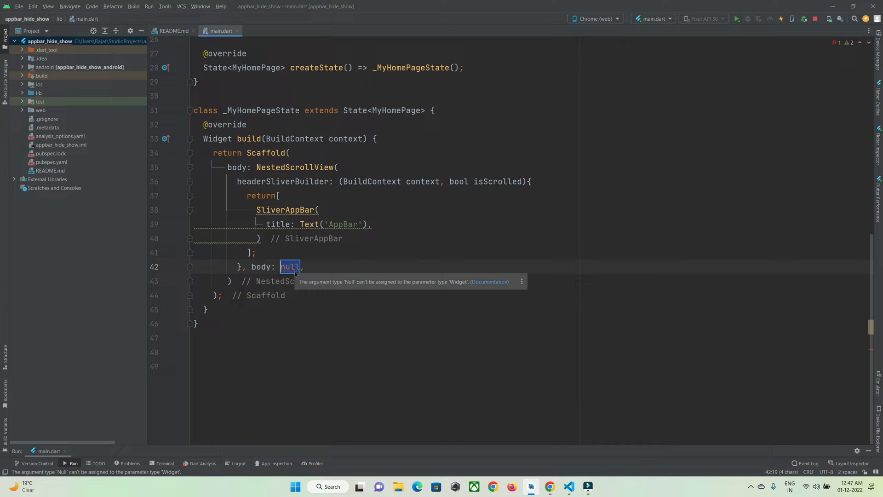
Step: Make the body a ListView.builder with itemCount 50 returning ListTile(title: Text('Item $index'))
type("ListView.builder(")
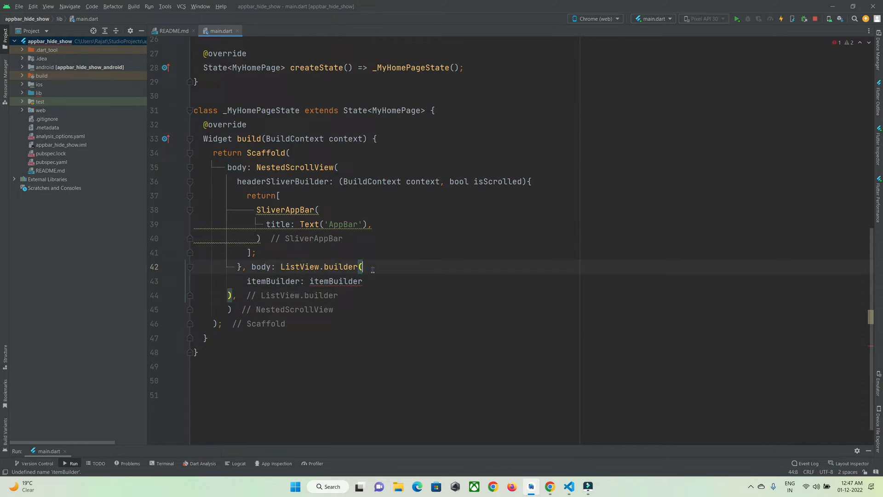
type("itemCount: 50,")
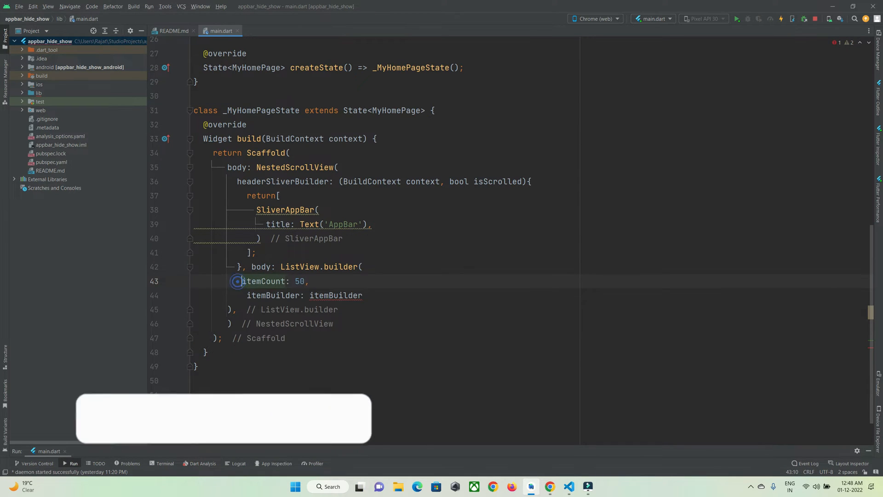
type("(BuildContext context,int index){")
type("title: Text('Item '),")
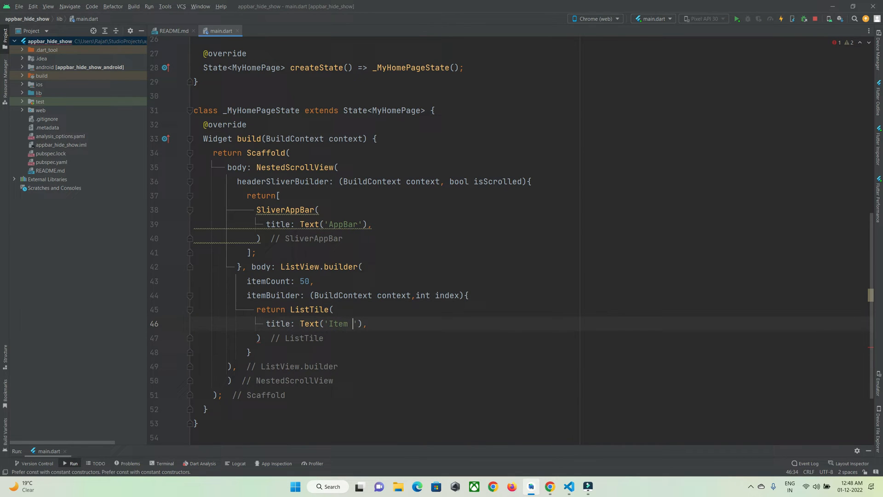
type("$index');;")
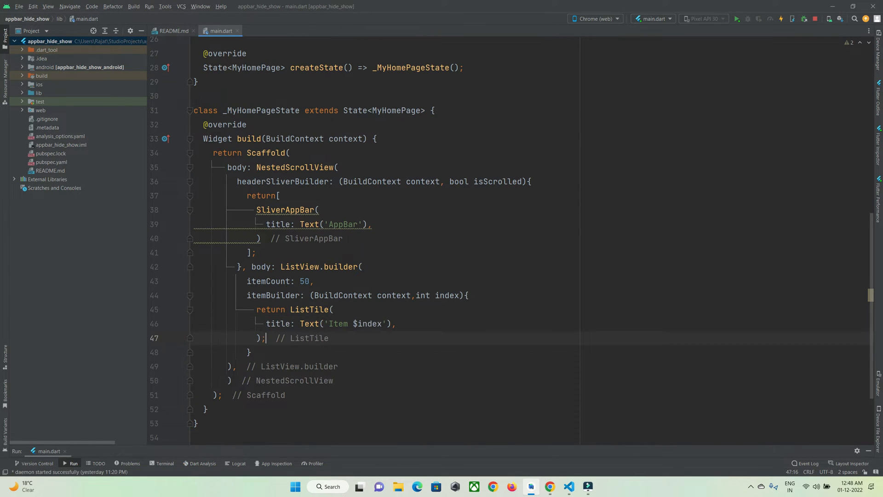
mouse_move(737, 19)
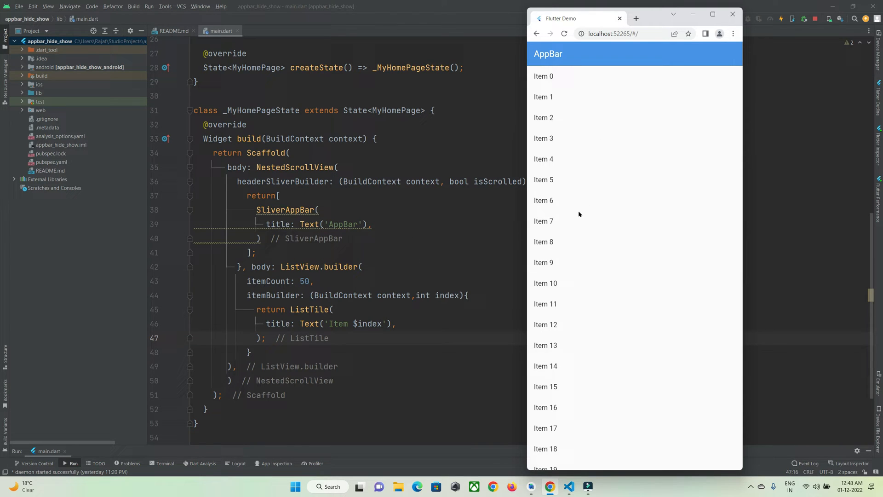
scroll("down", 3)
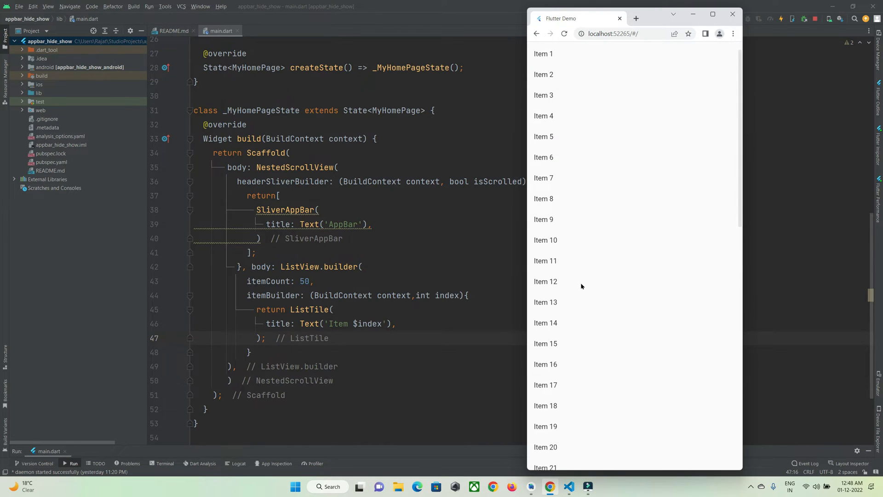
scroll("down", 3)
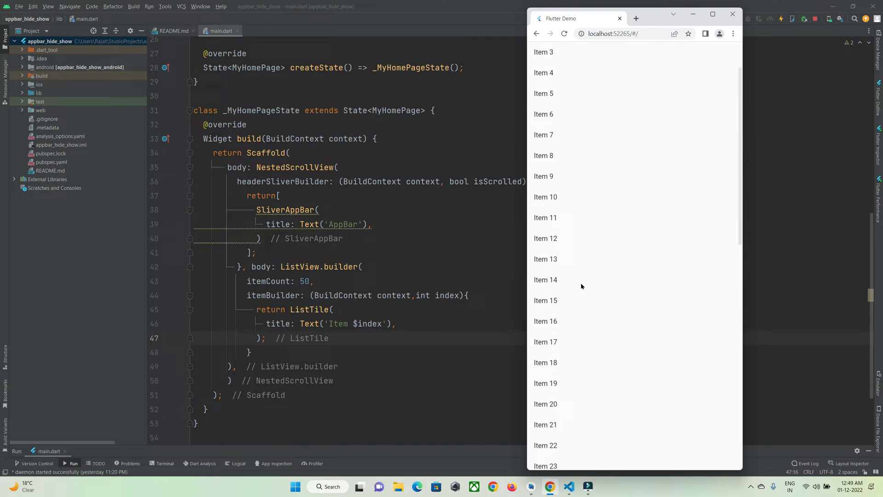
scroll("down", 3)
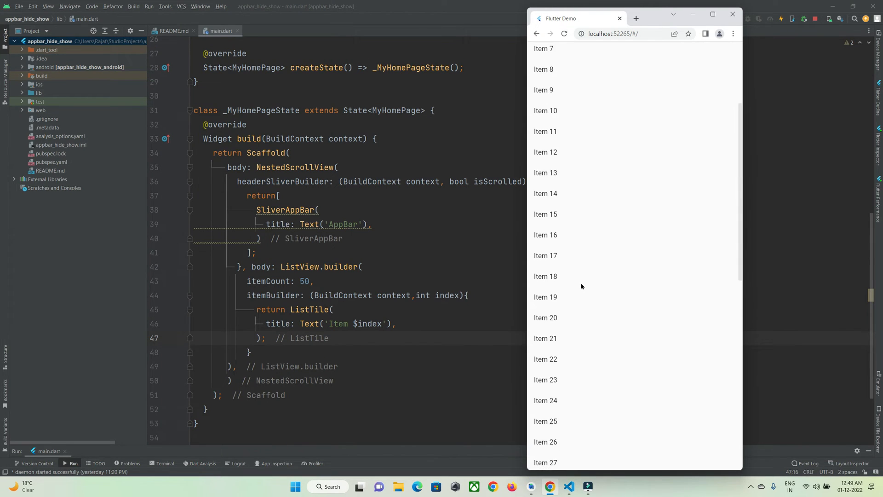
scroll("down", 3)
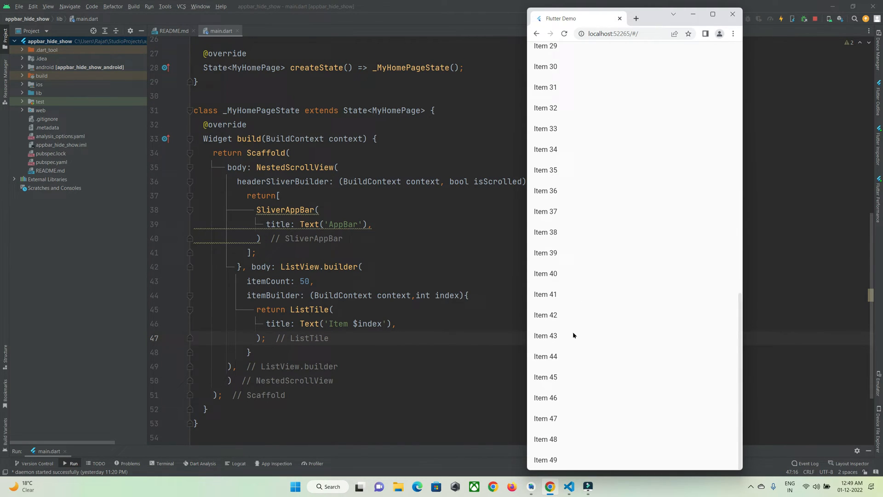
mouse_move(579, 304)
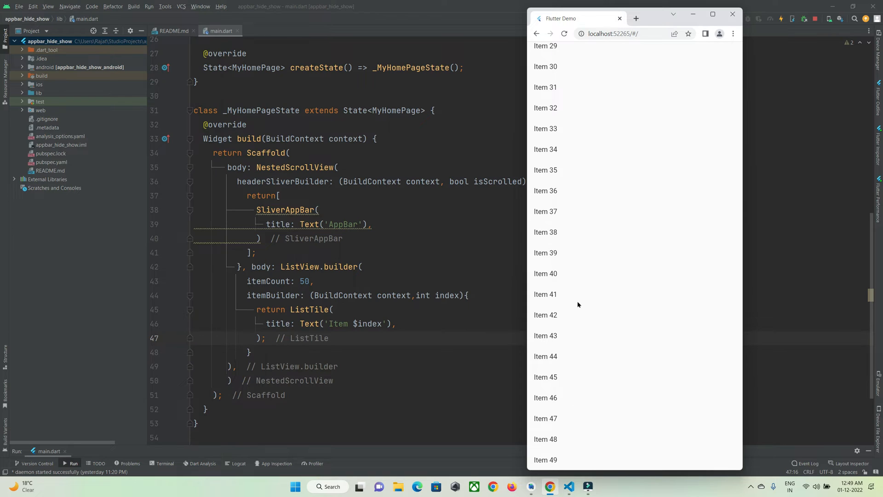
scroll("up", 3)
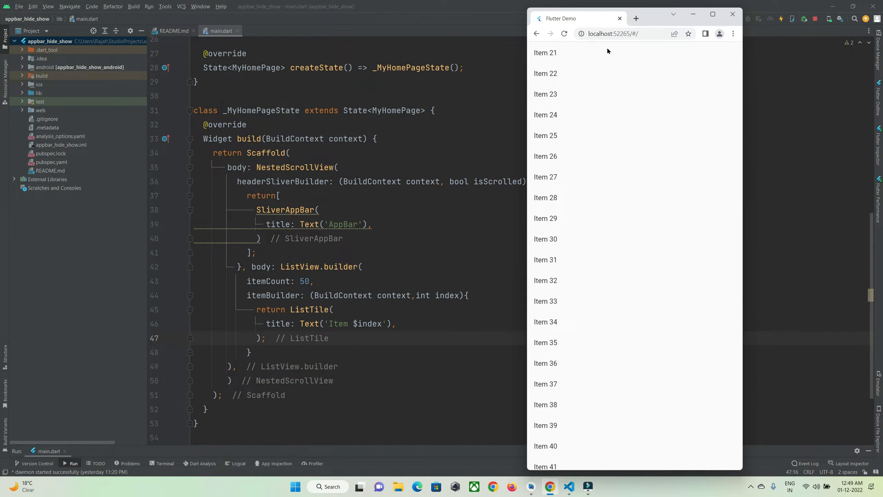
mouse_move(303, 233)
type("floating: t")
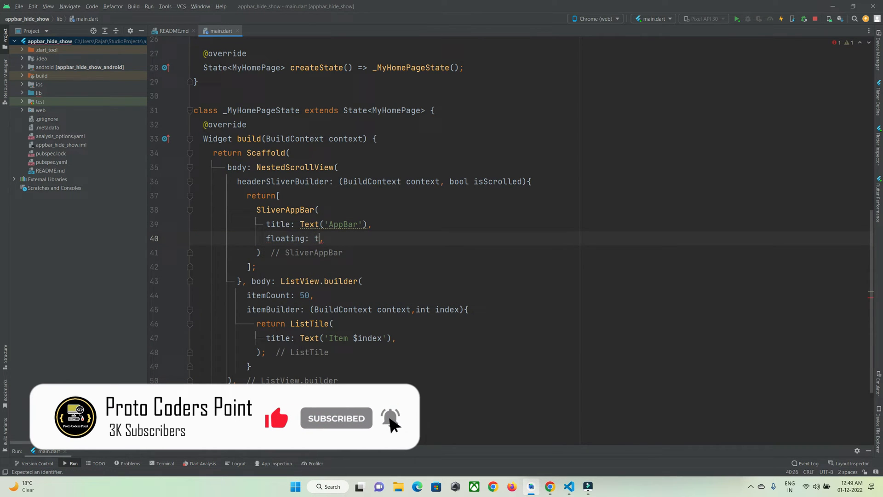
Step: Set floating: true on the SliverAppBar, reload, and scroll the list in Chrome to check it
type("rue")
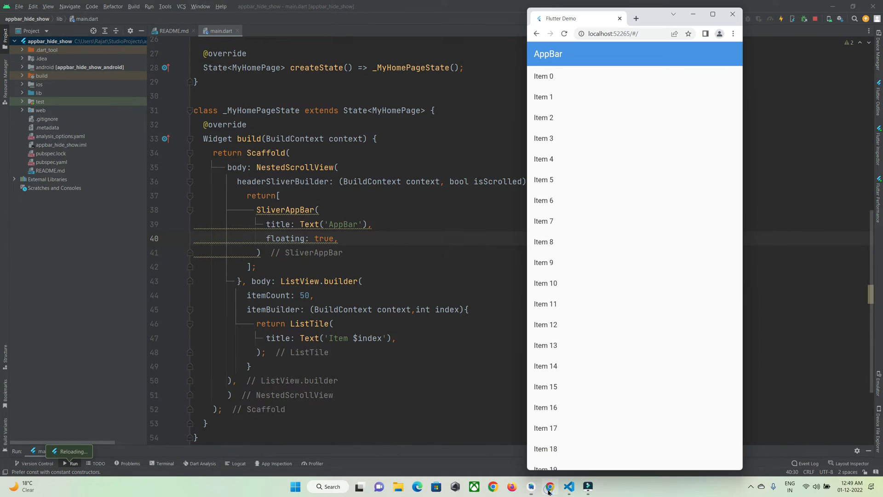
scroll("down", 3)
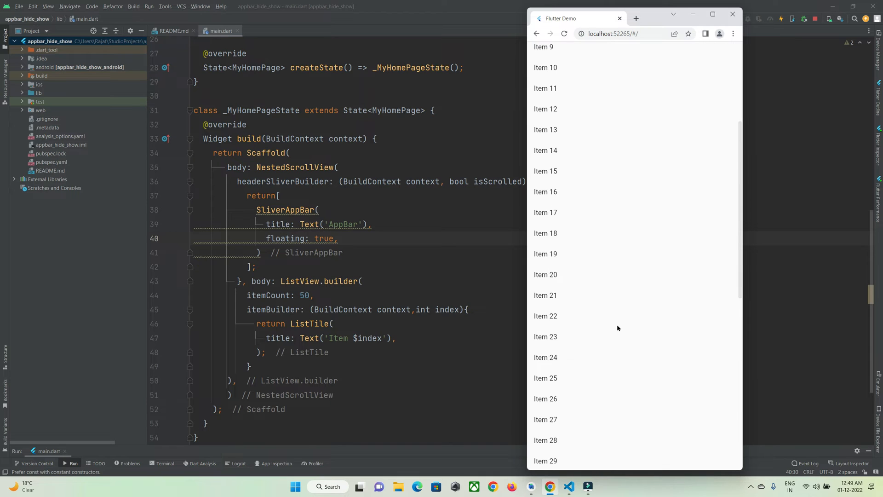
scroll("up", 3)
type("floatHeaderSlivers: ,")
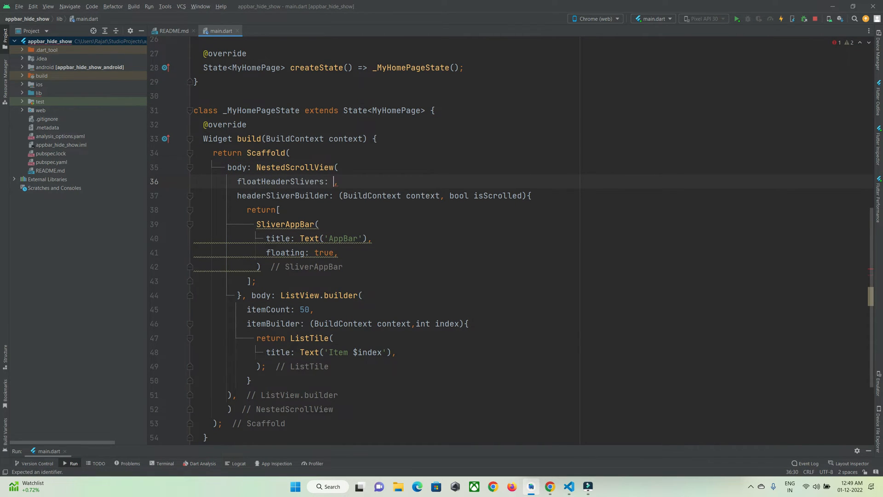
Step: Set floatHeaderSlivers: true on NestedScrollView and scroll in Chrome to see the AppBar reappear
type("true")
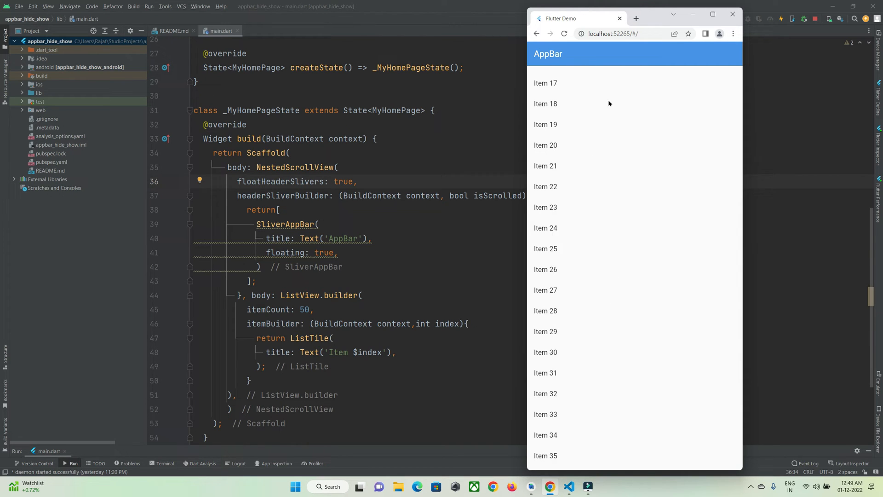
scroll("down", 3)
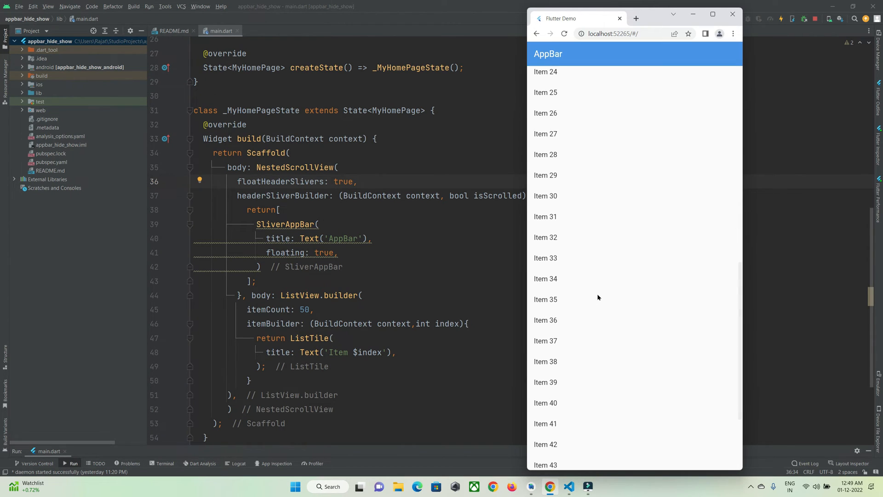
scroll("up", 3)
type("centerTitle: ,")
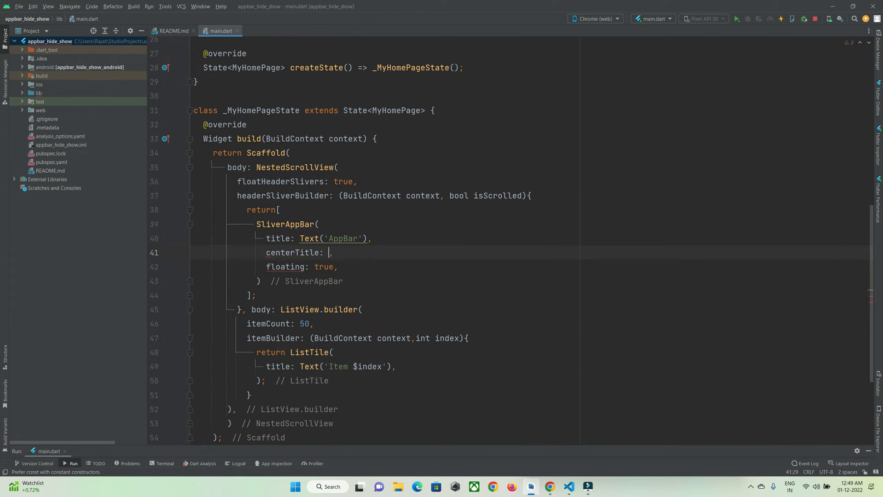
Step: Set centerTitle: true on the SliverAppBar and check the centered title in Chrome
type("true")
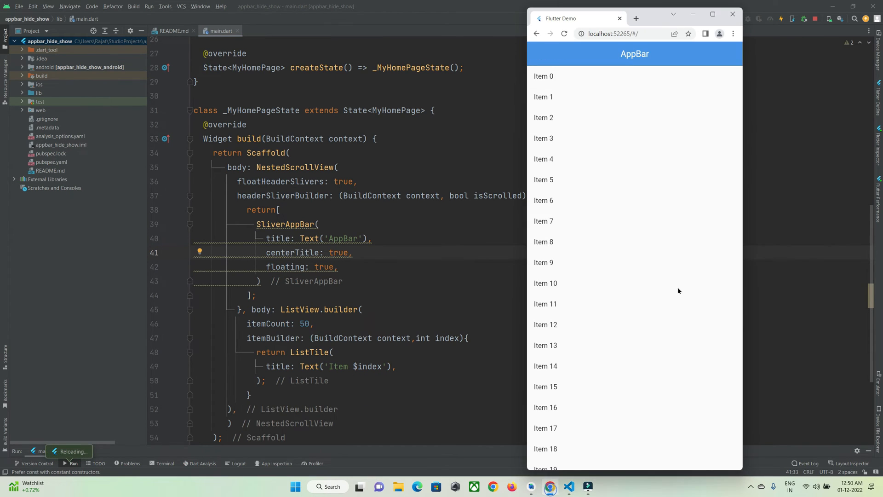
scroll("down", 3)
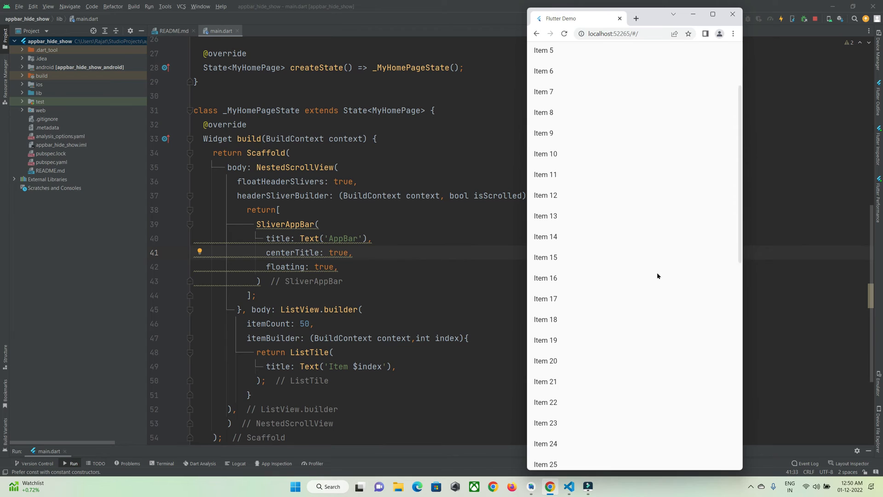
scroll("down", 3)
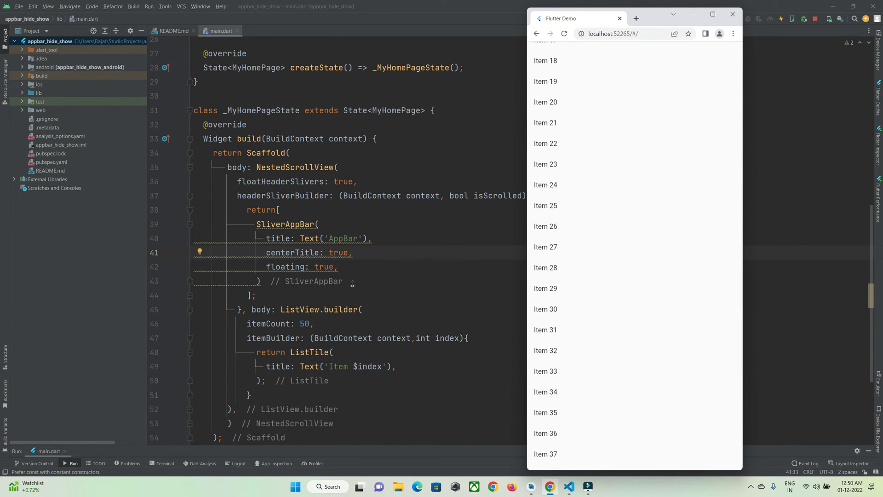
type("snap: t,")
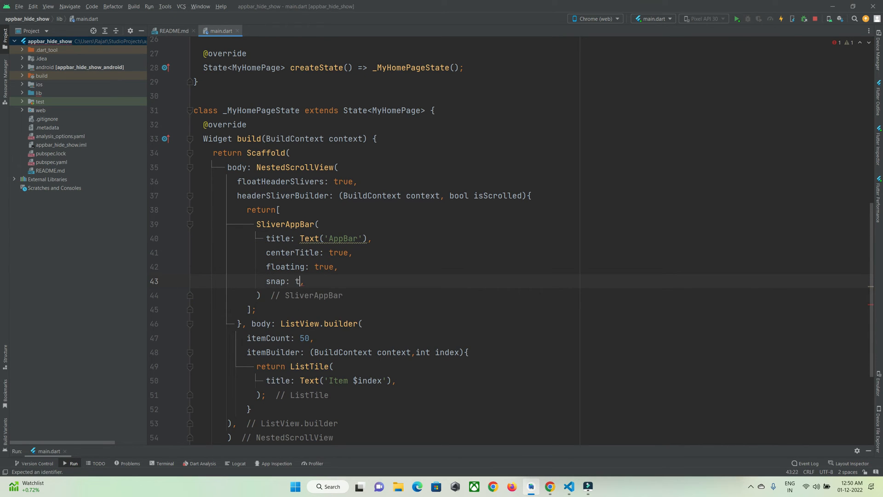
Step: Set snap: true under floating: true, reload, and scroll the list in Chrome to see the AppBar snap
type("rue")
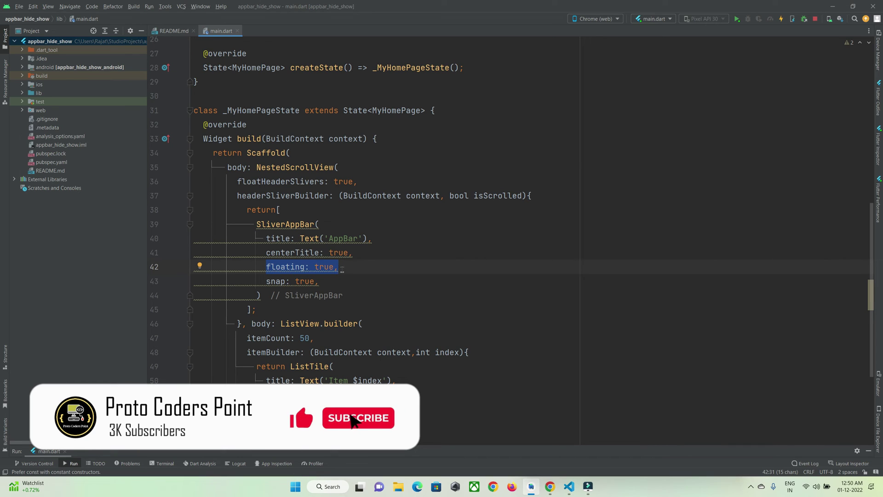
left_click(358, 418)
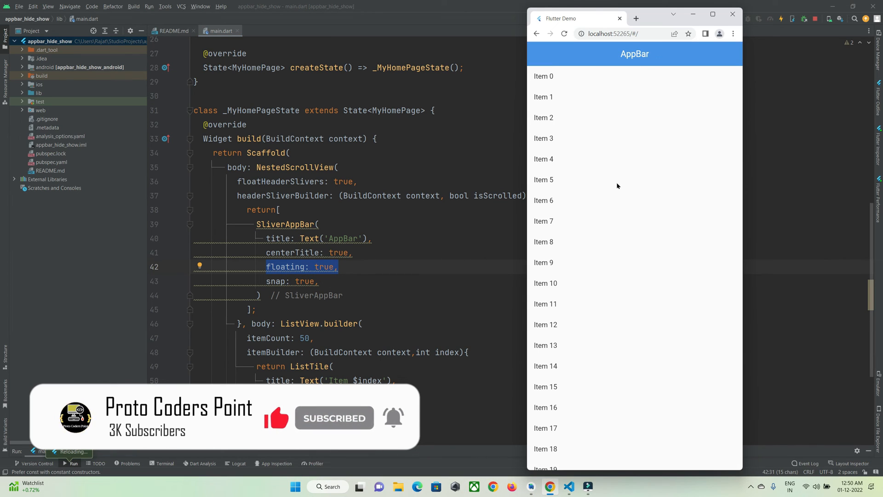
scroll("down", 3)
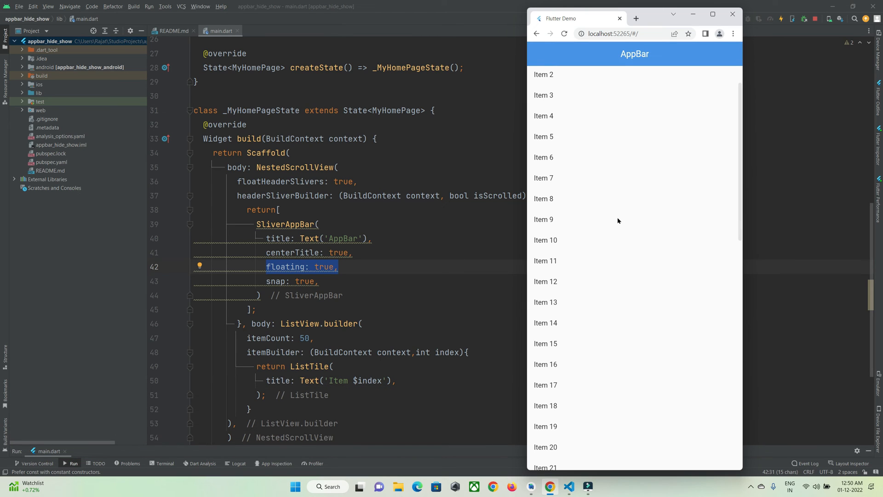
scroll("down", 3)
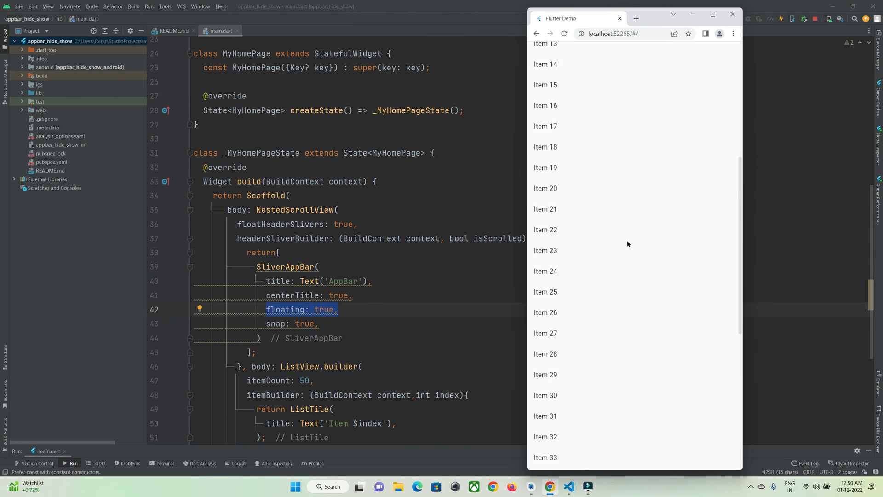
scroll("down", 3)
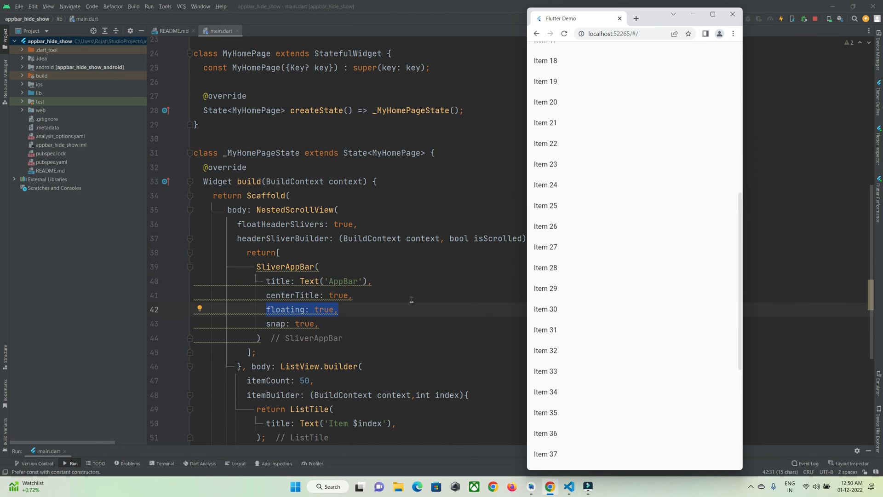